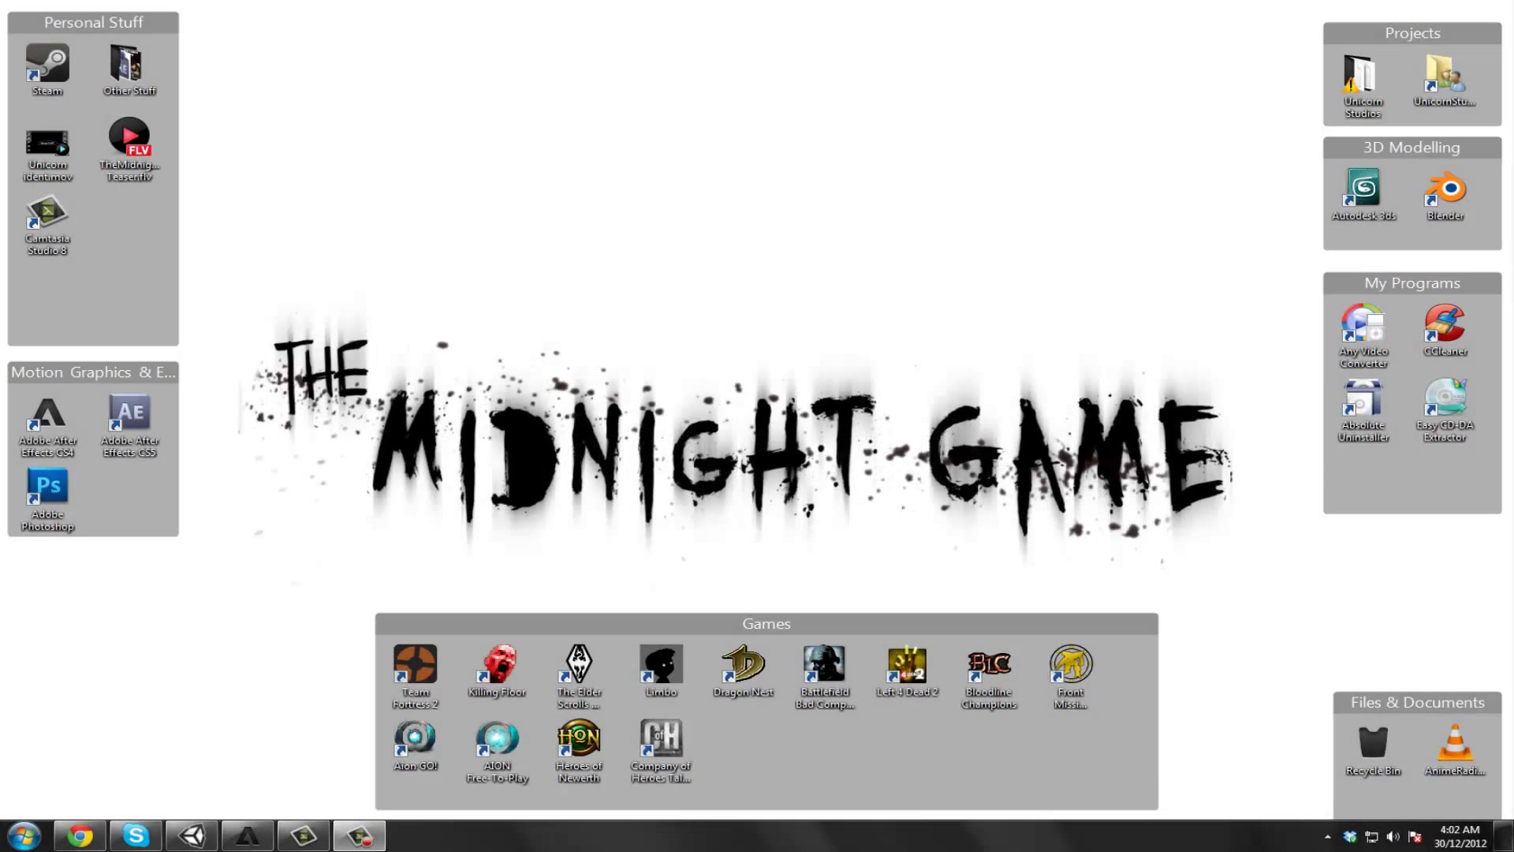
pyautogui.moveTo(235, 708)
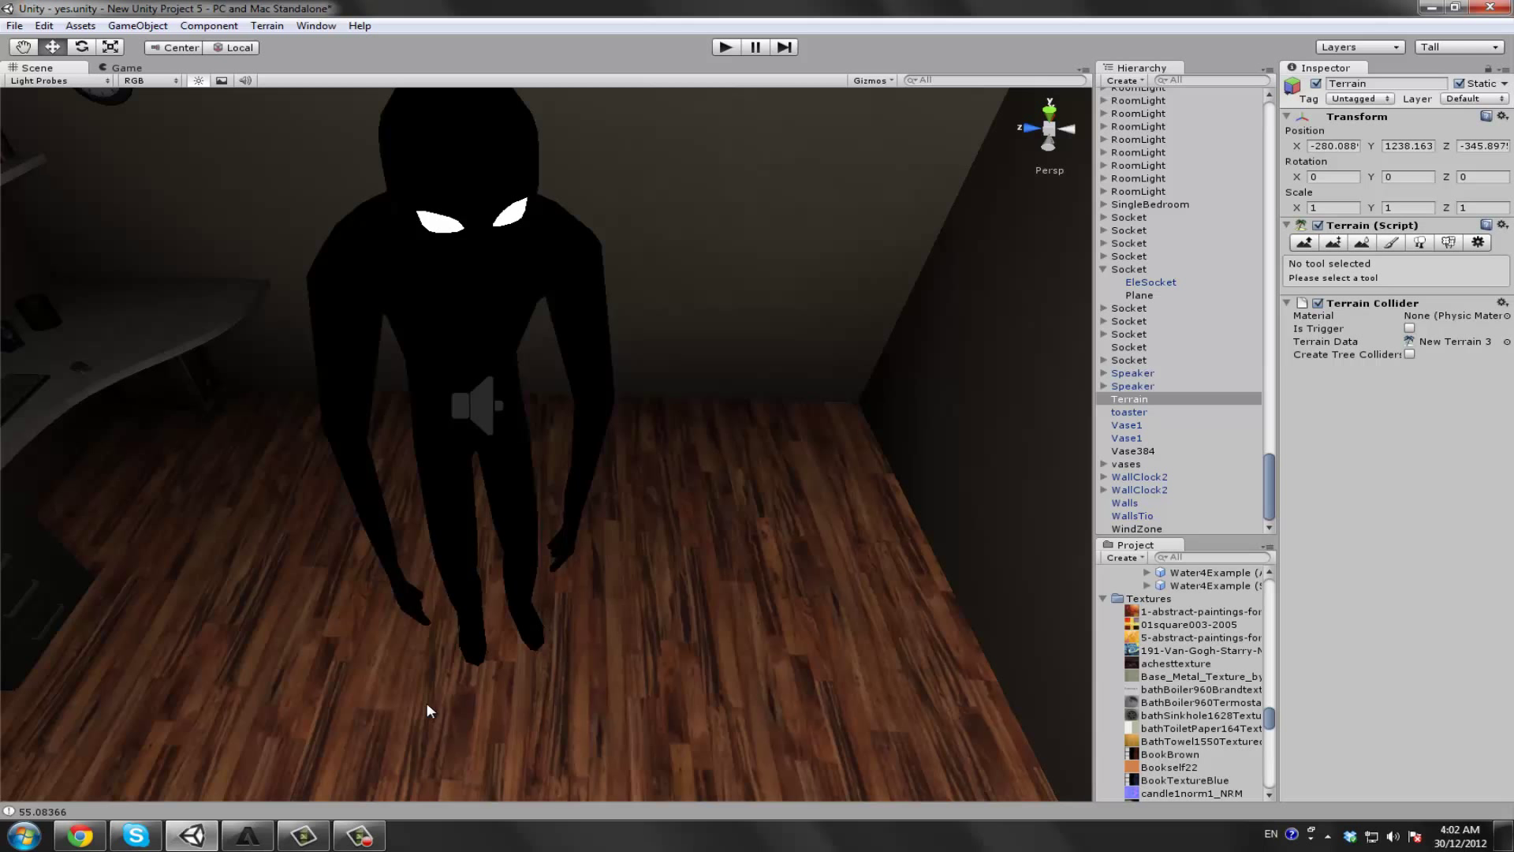
pyautogui.moveTo(383, 618)
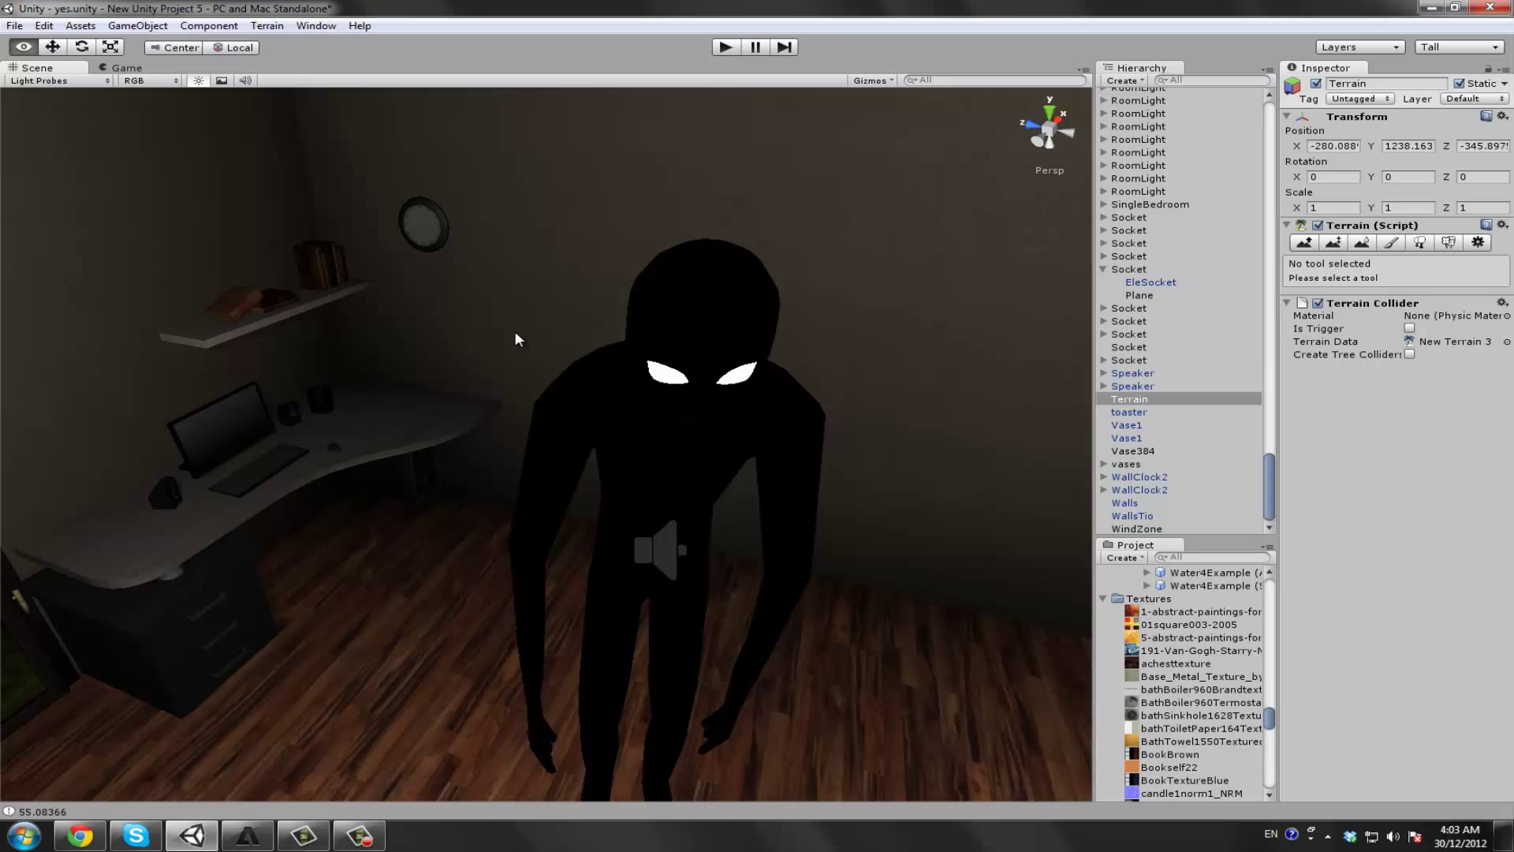
# - Read the Midnight Man rules page in Chrome, then return to Unity's running Game view
pyautogui.click(79, 834)
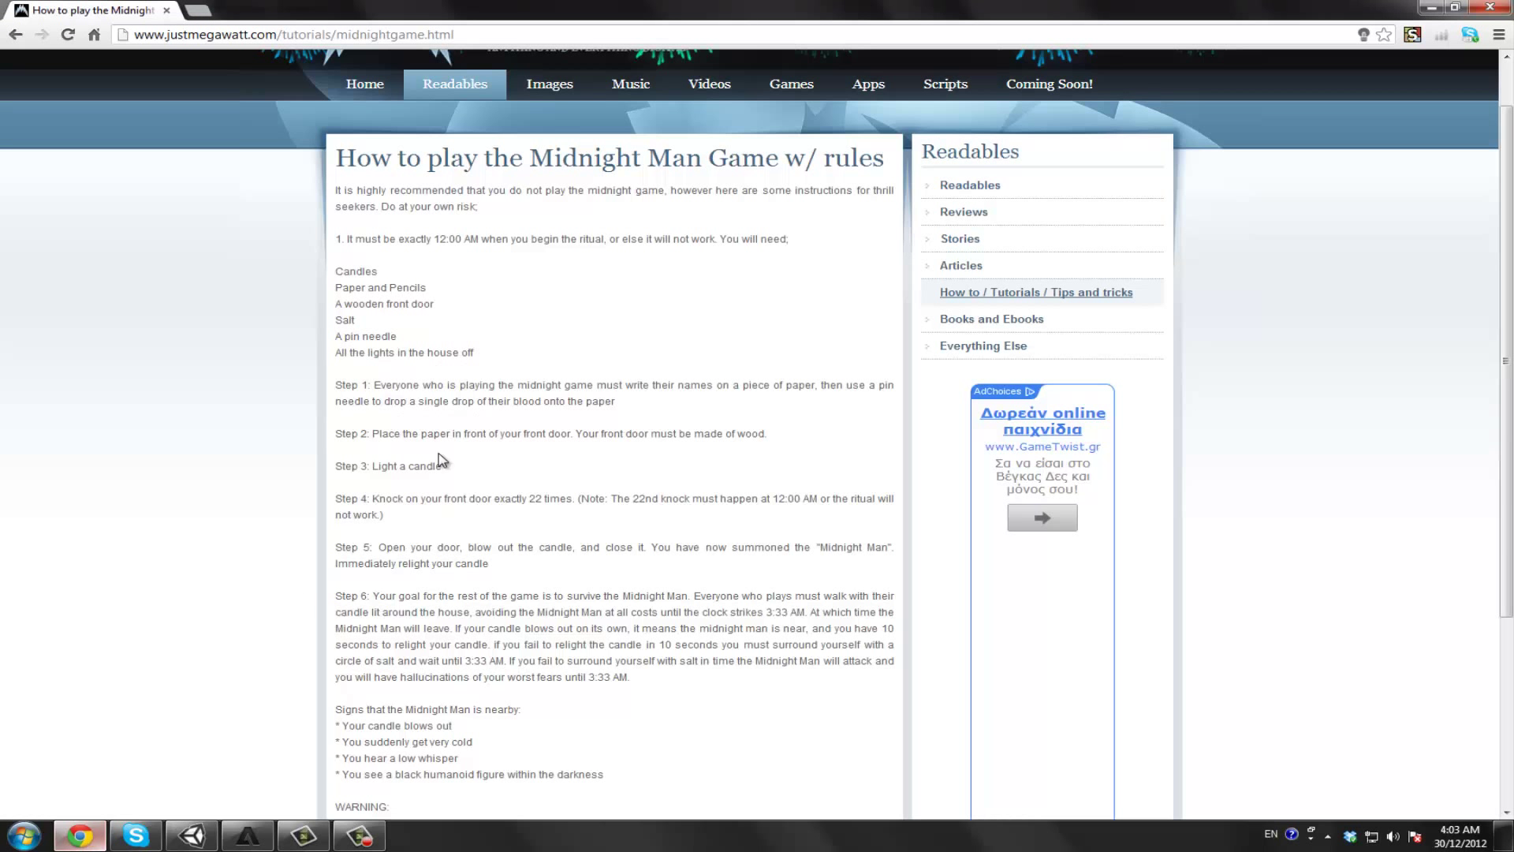
pyautogui.moveTo(417, 279)
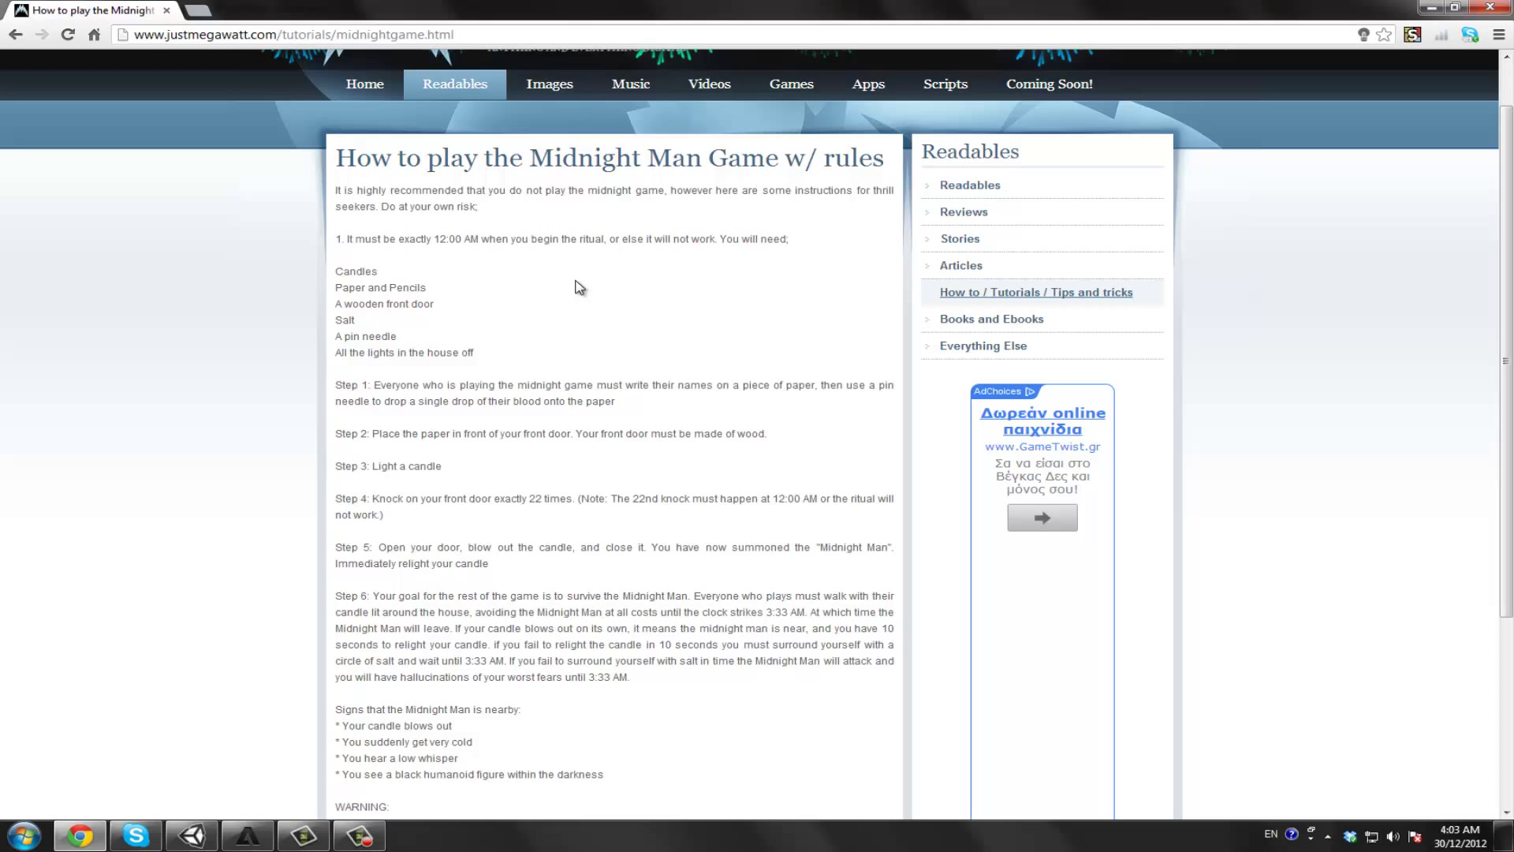
pyautogui.scroll(-3)
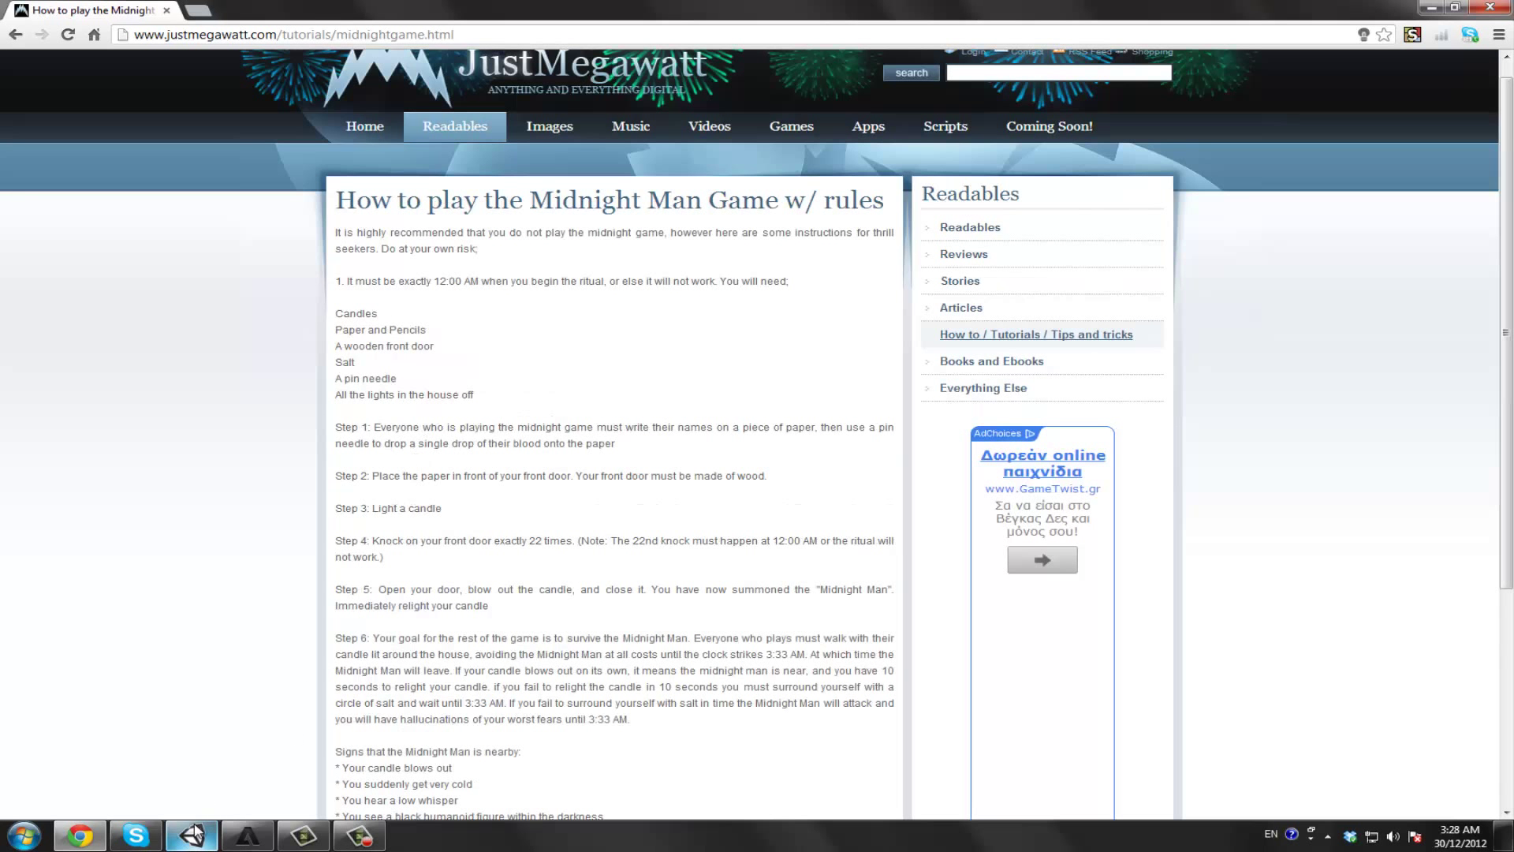
pyautogui.click(191, 834)
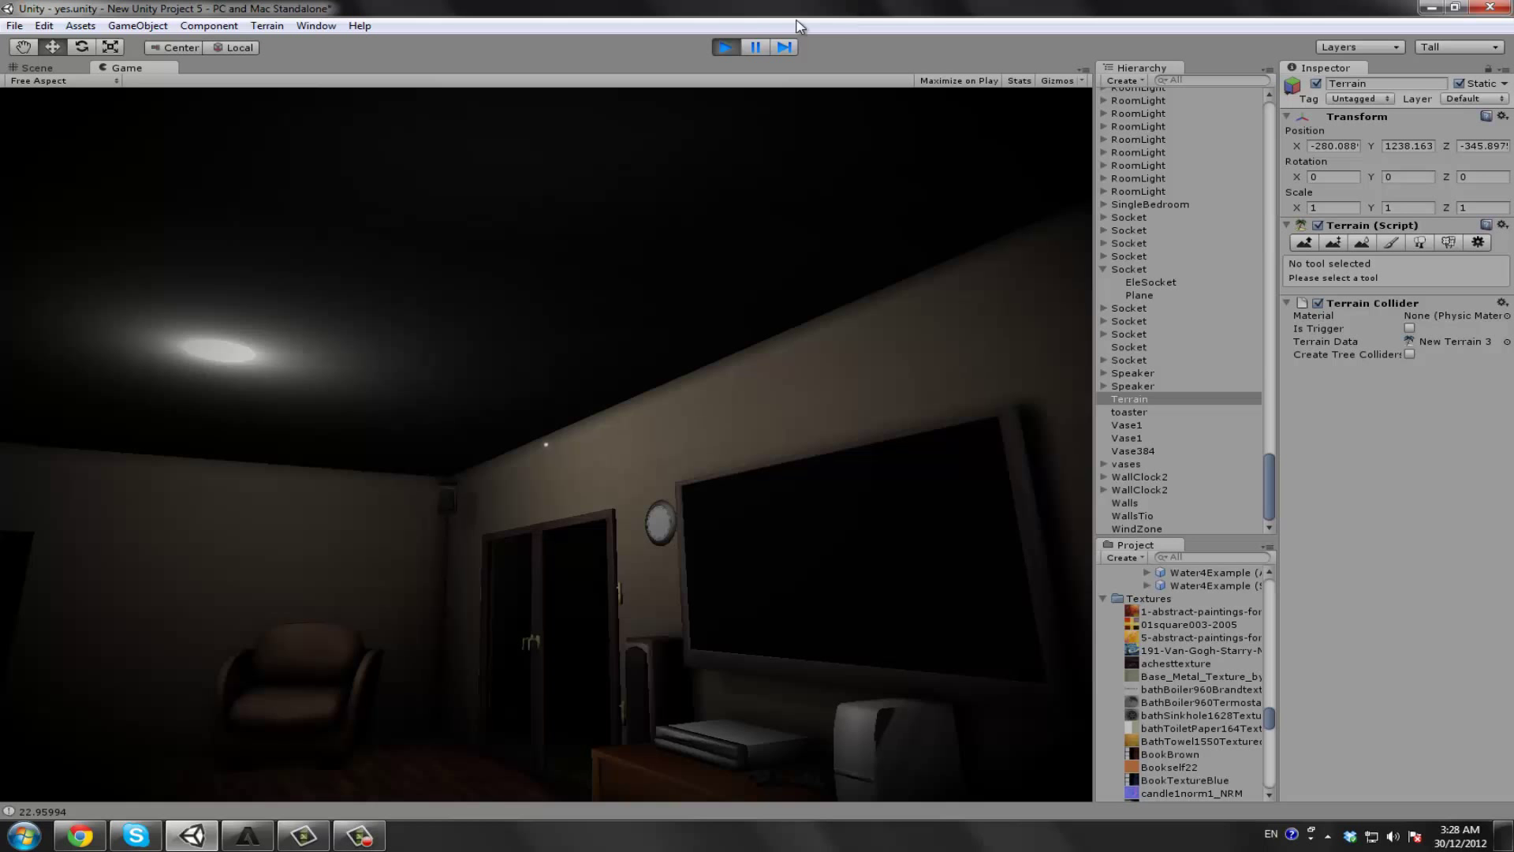